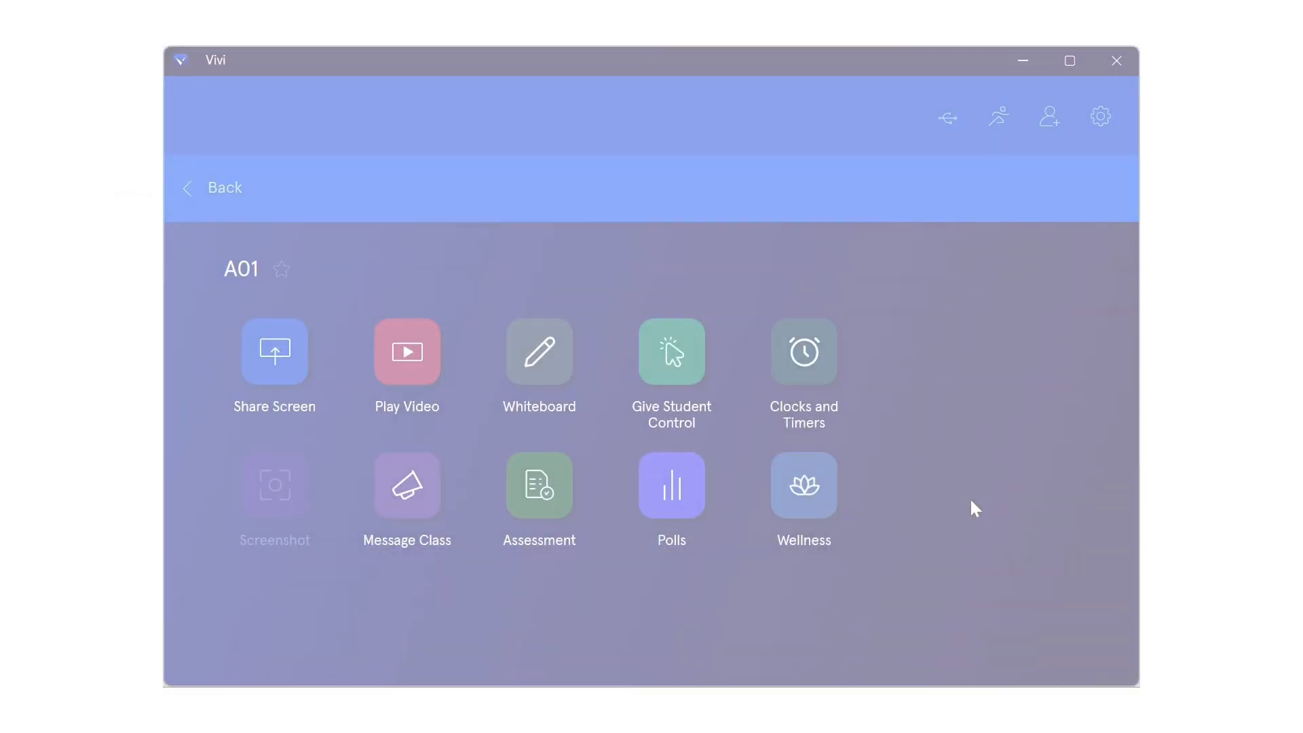
# Step: Launch the Clocks and Timers tool from the A01 class page
pyautogui.click(803, 350)
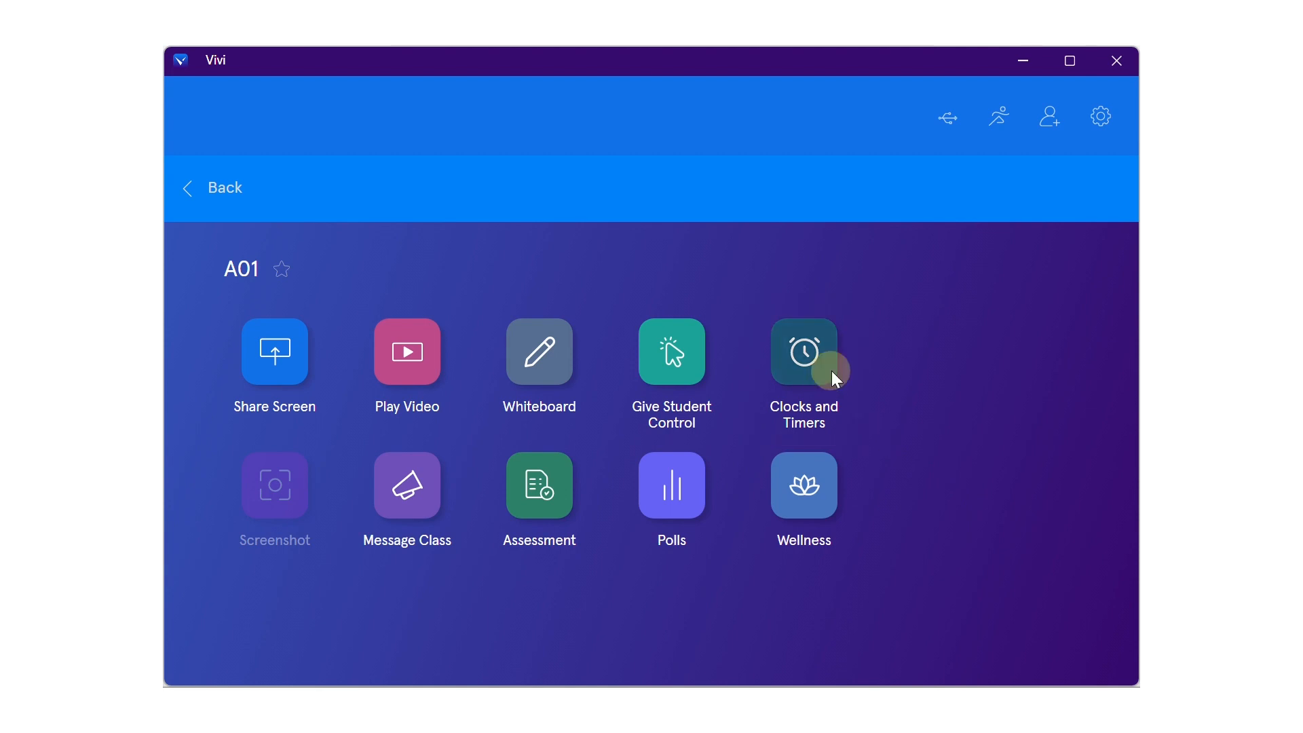
pyautogui.click(802, 350)
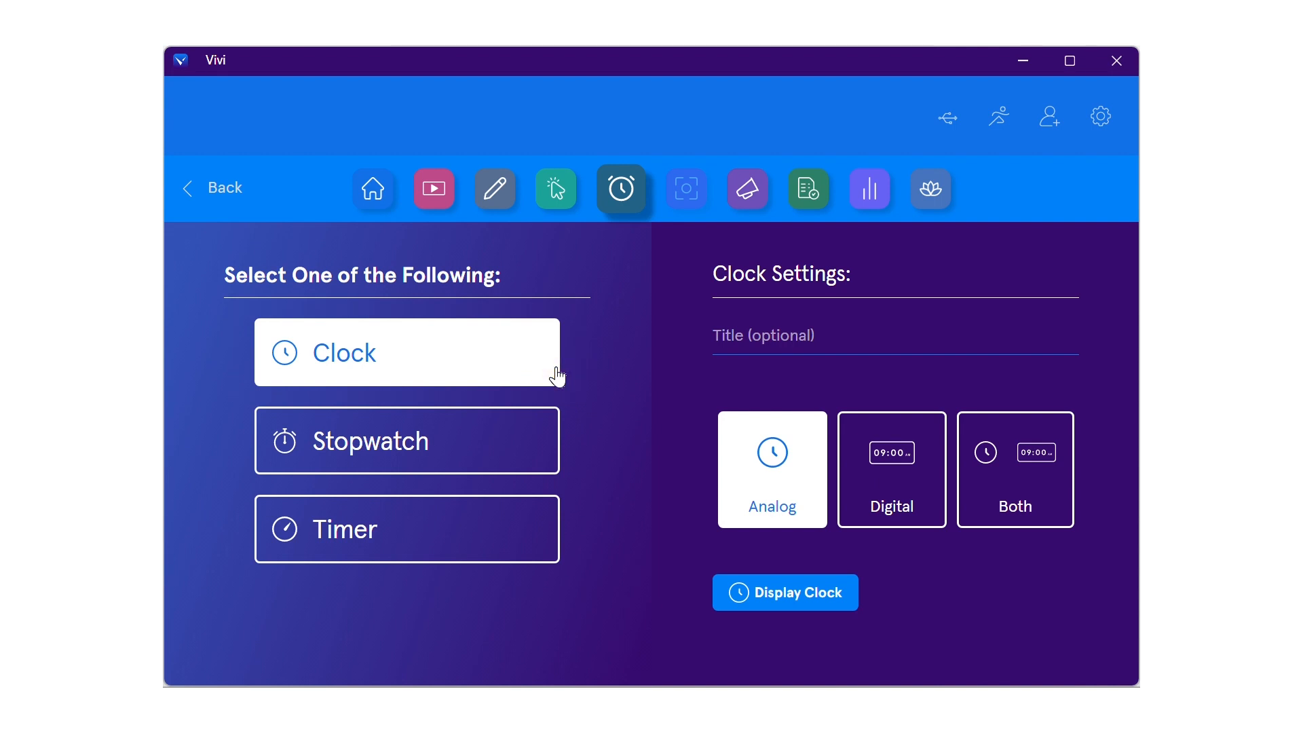
pyautogui.click(895, 334)
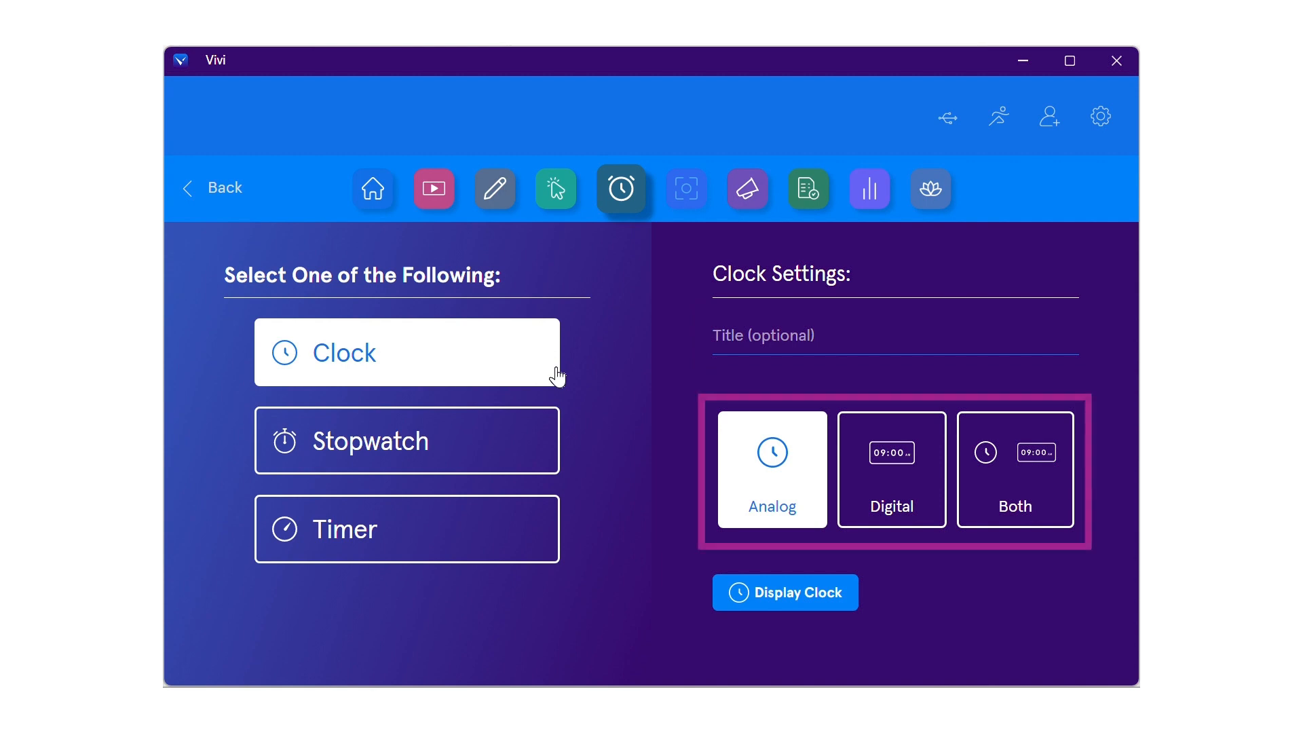
pyautogui.moveTo(993, 534)
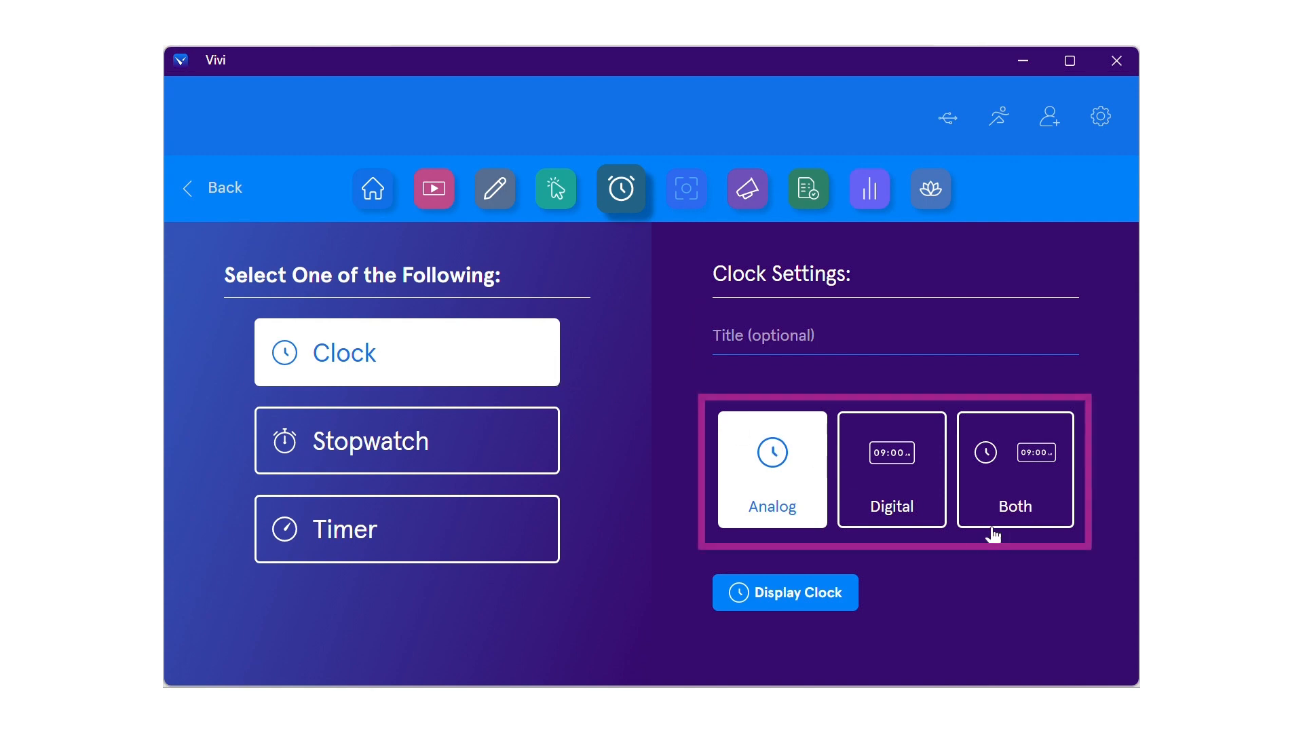
pyautogui.click(1014, 469)
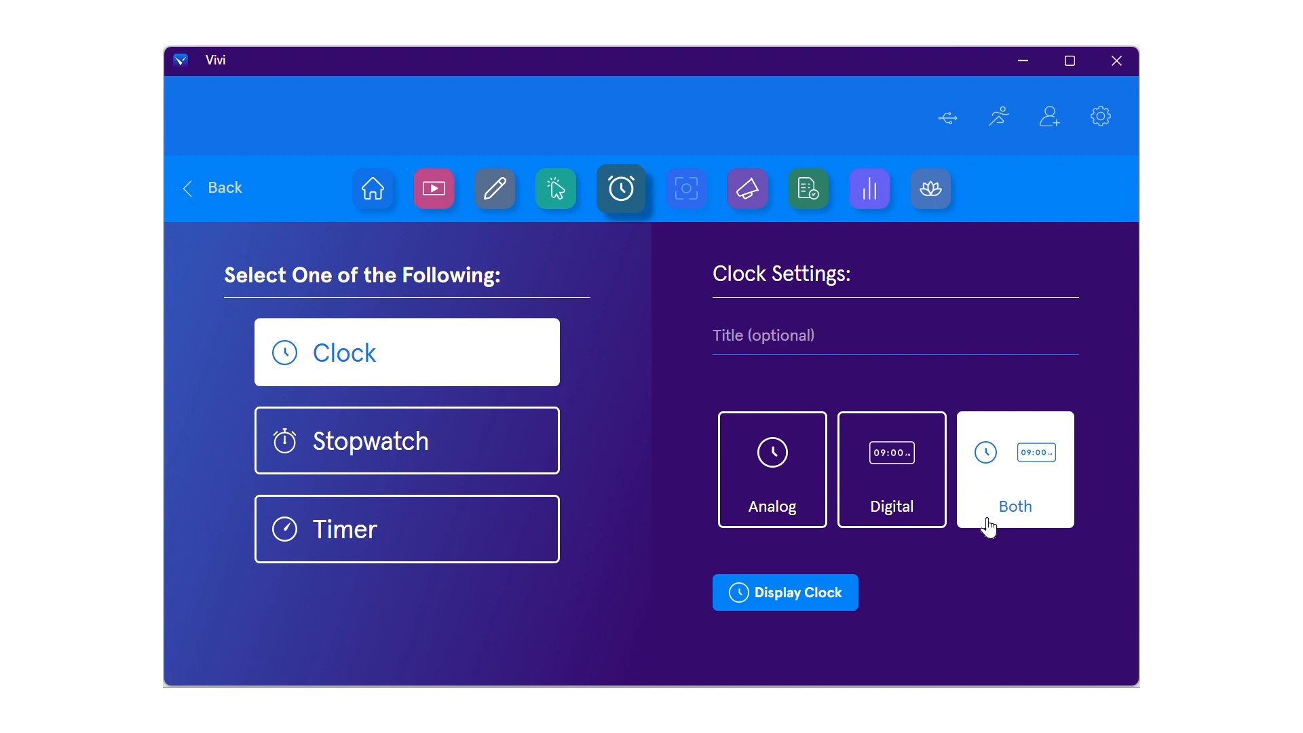
pyautogui.click(784, 592)
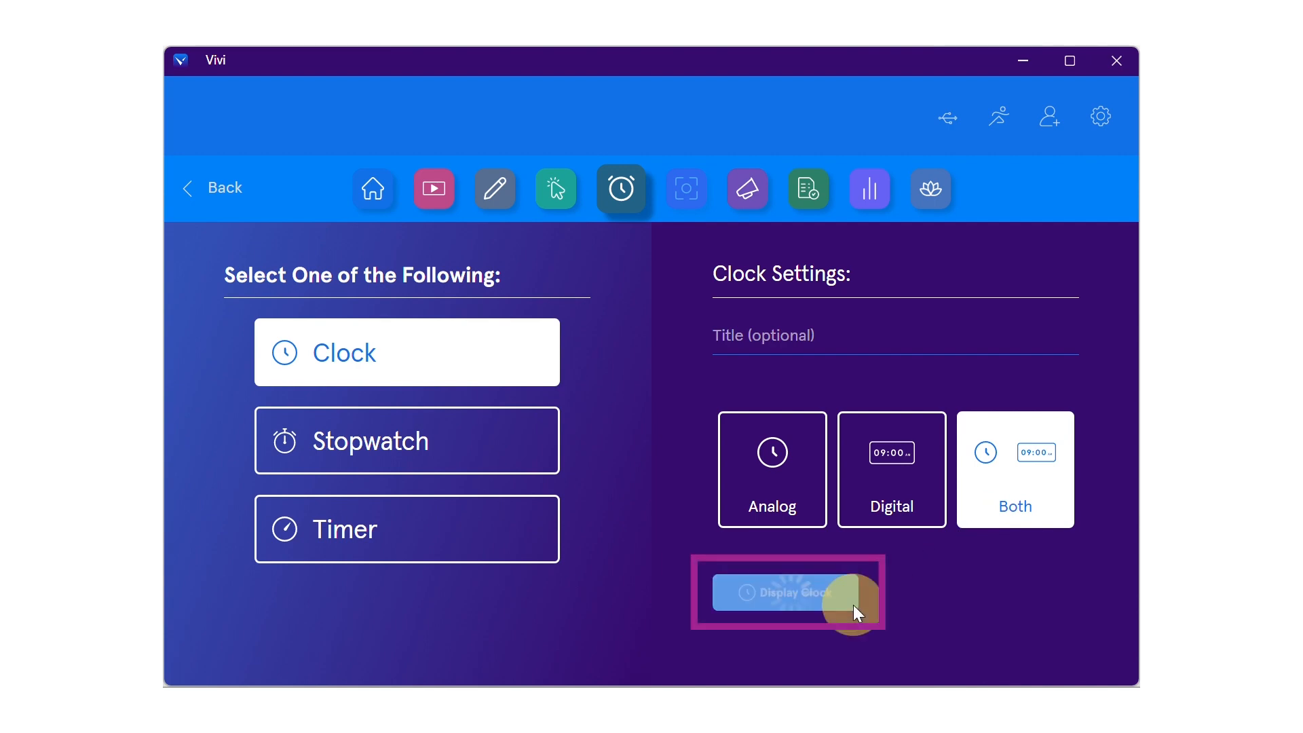
pyautogui.click(785, 592)
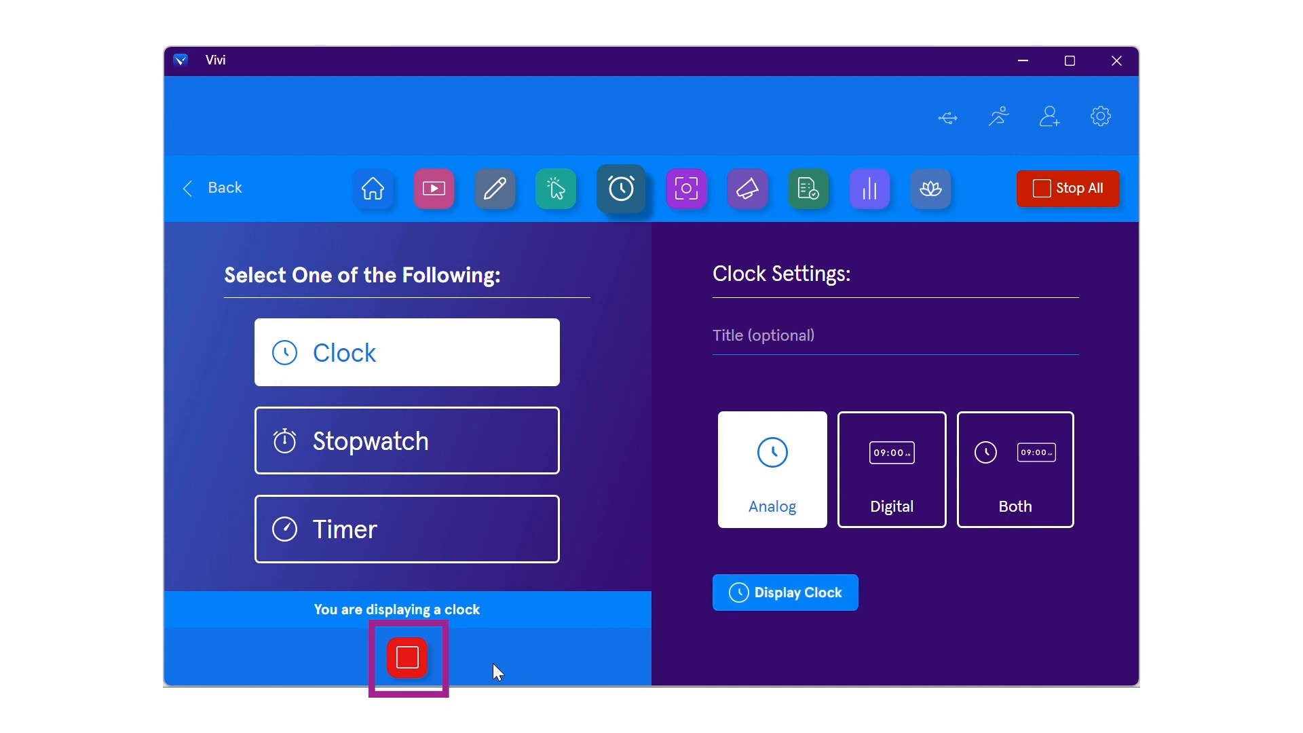
pyautogui.click(407, 658)
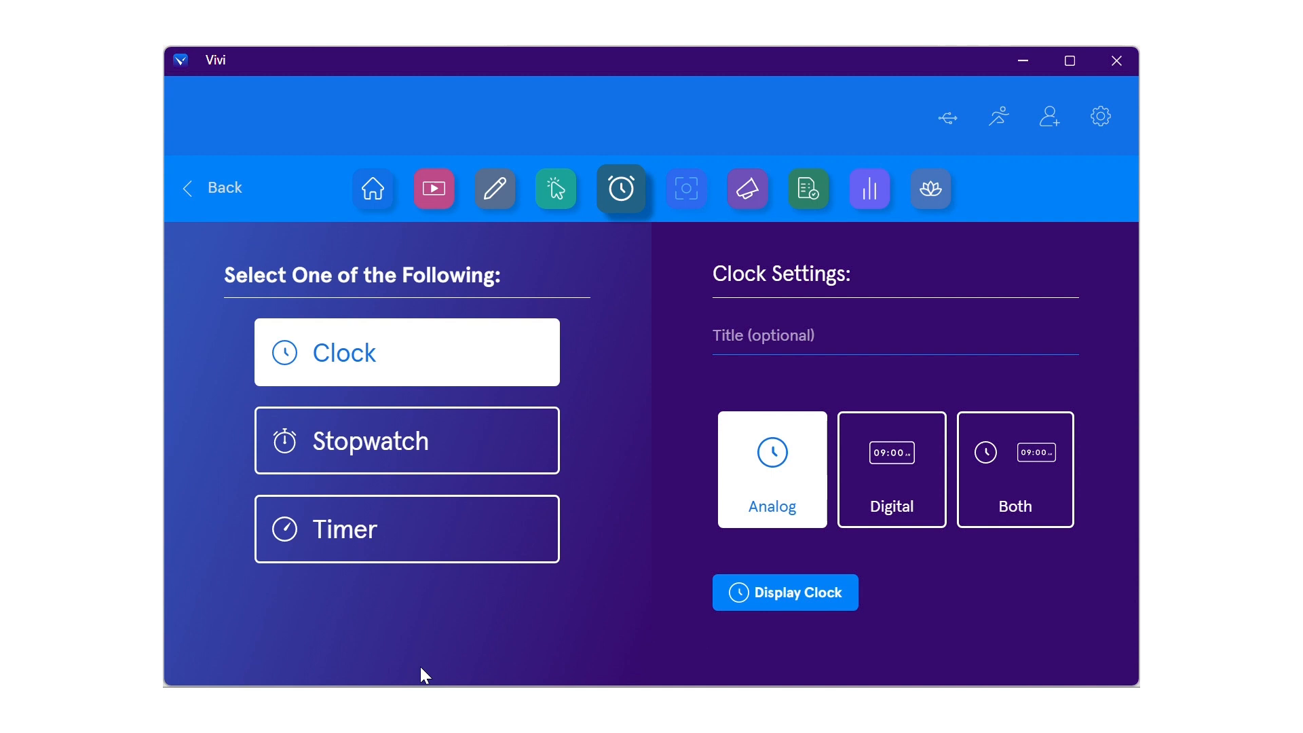
pyautogui.click(407, 439)
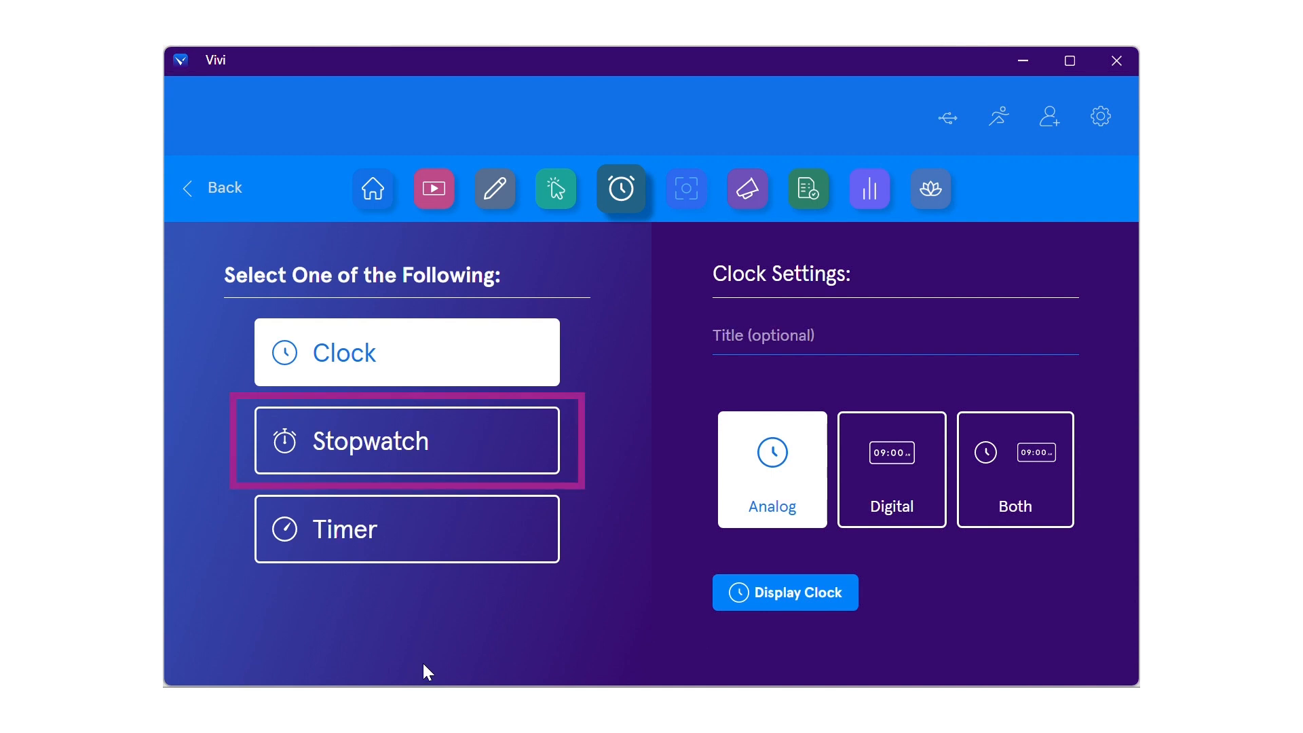
# Step: Switch to Stopwatch, send it to the class display, start it, then stop it
pyautogui.click(407, 441)
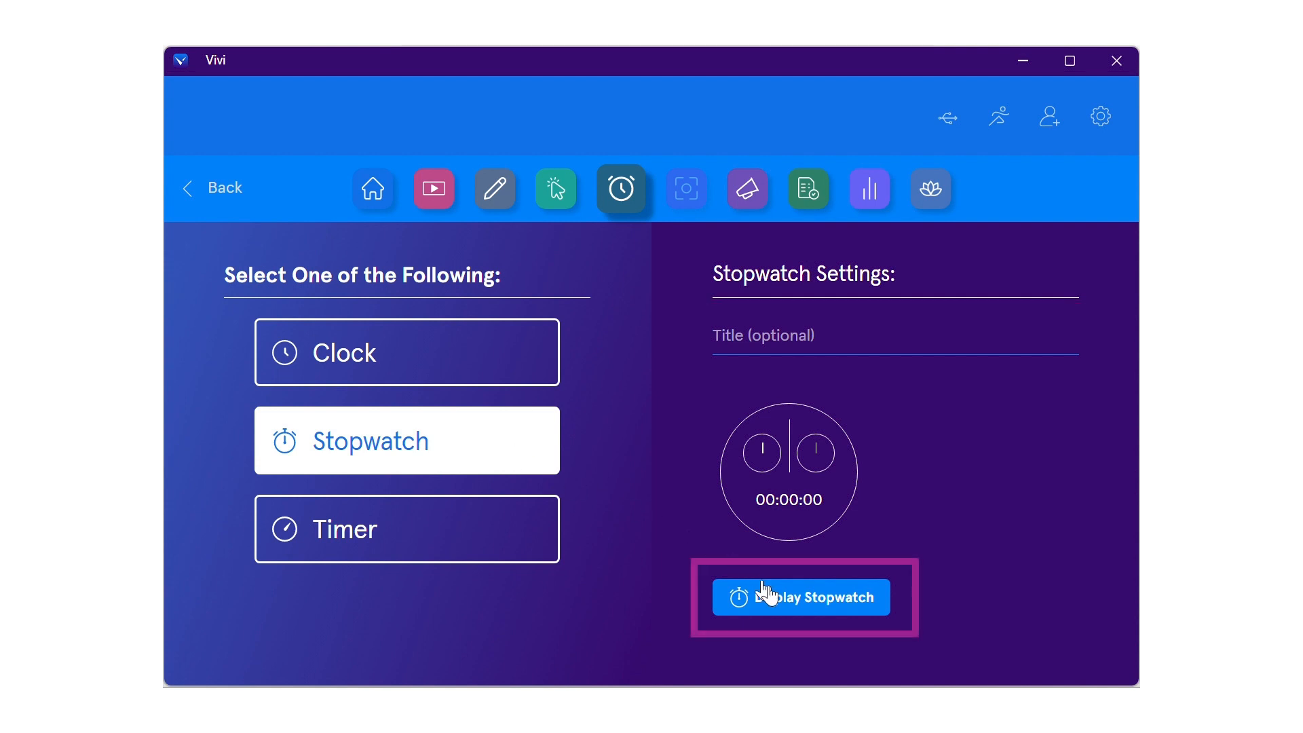
pyautogui.click(801, 597)
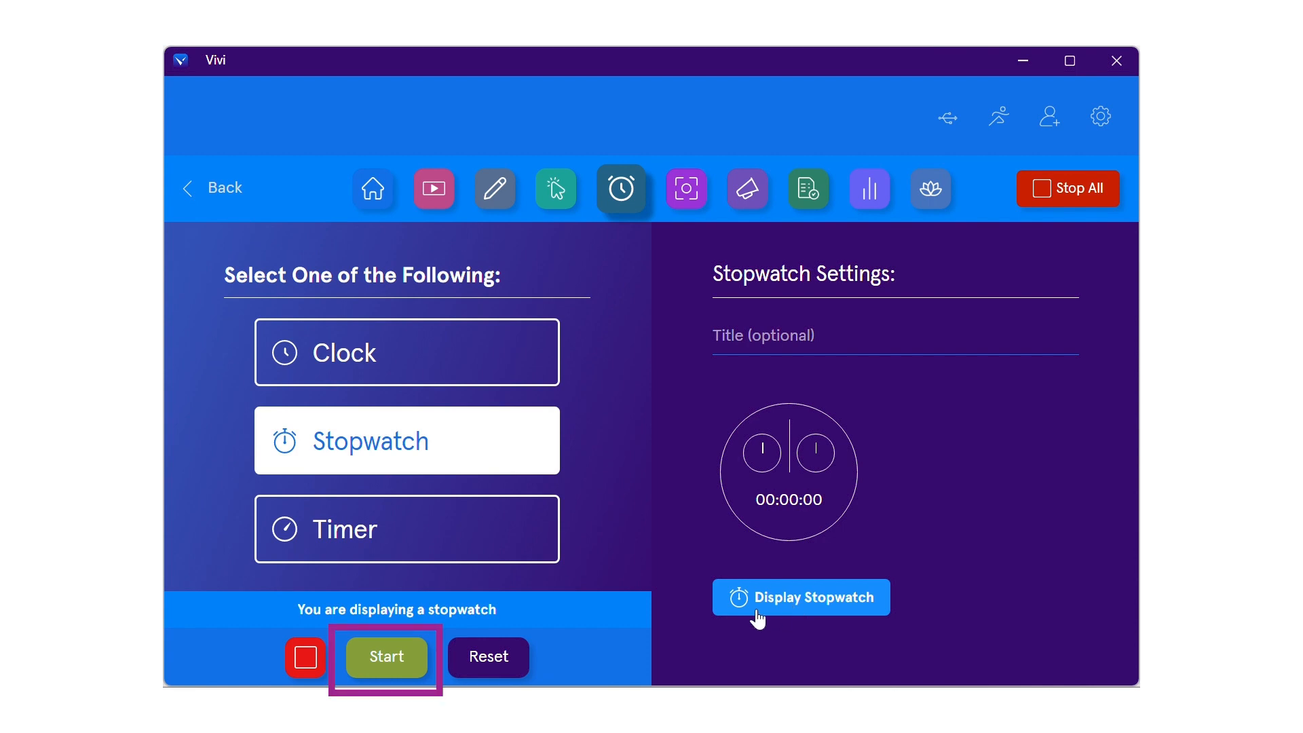
pyautogui.click(385, 656)
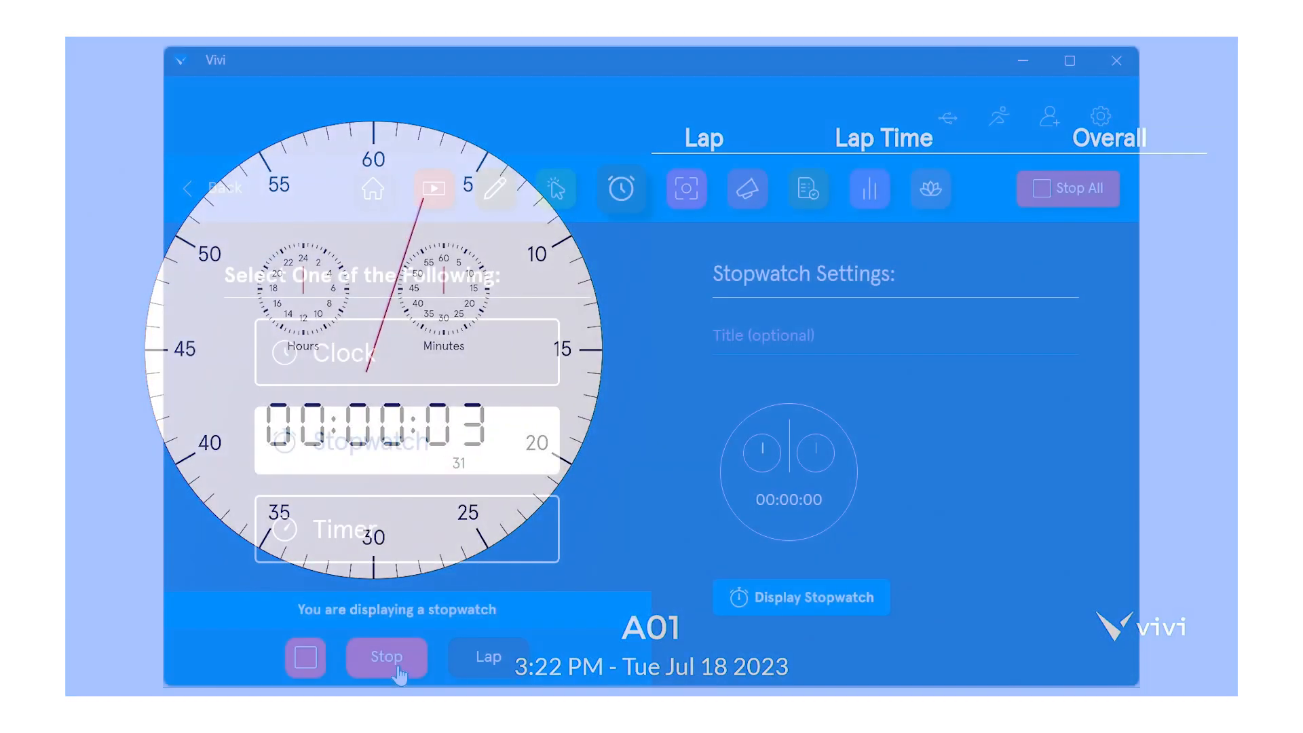
pyautogui.click(488, 656)
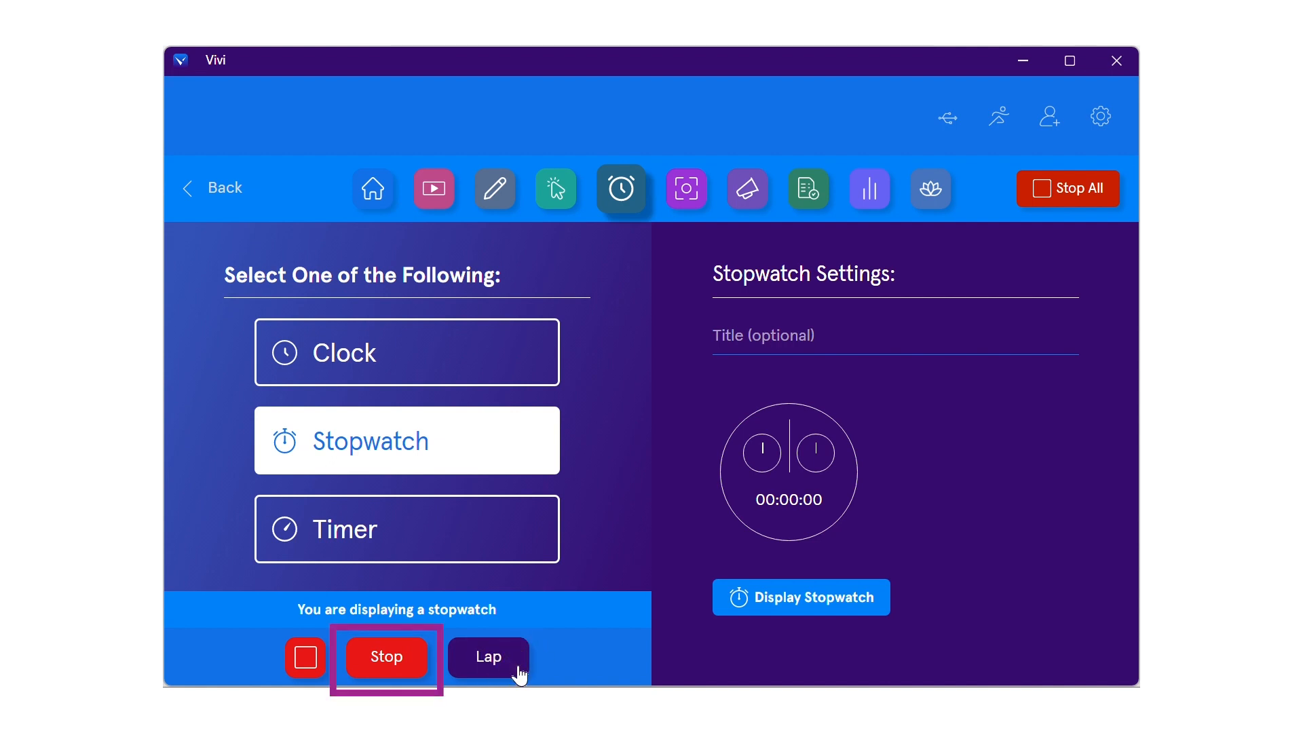
pyautogui.click(386, 657)
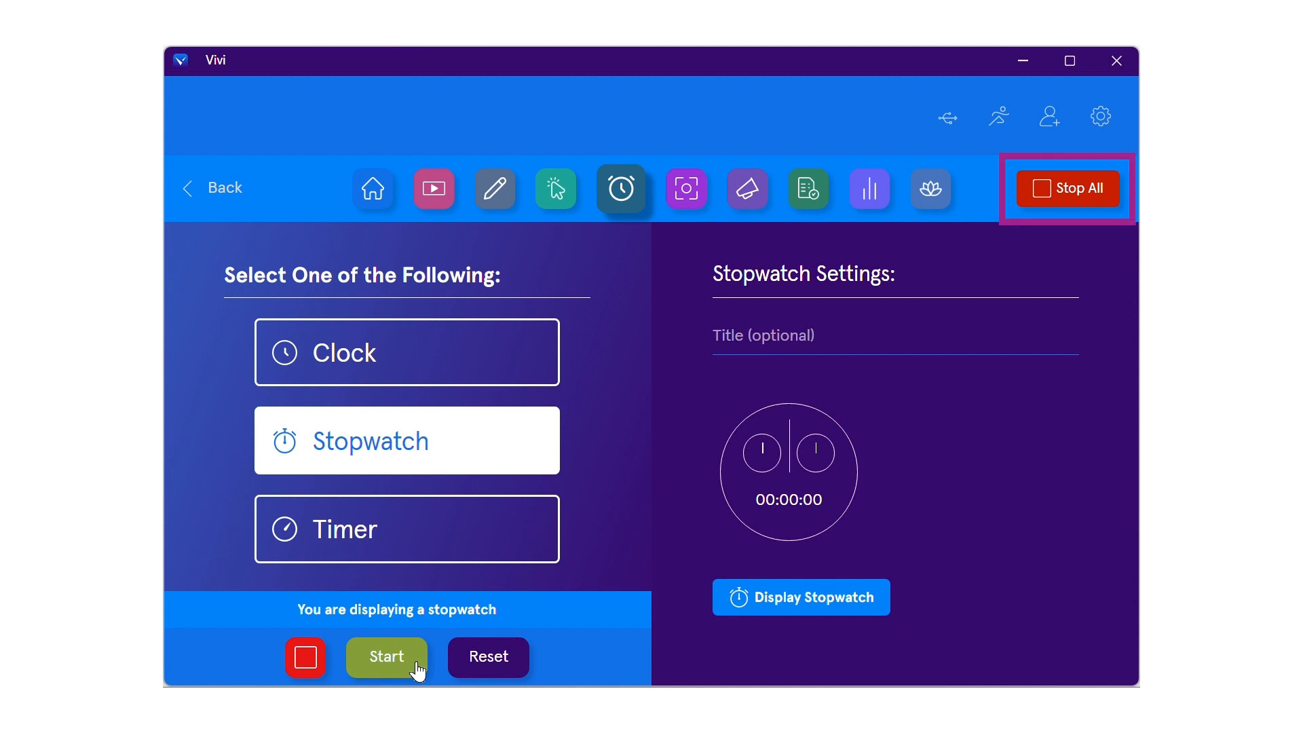
# Step: Stop all displays, then set the Timer to 05 minutes with Audio Alert enabled
pyautogui.click(1069, 188)
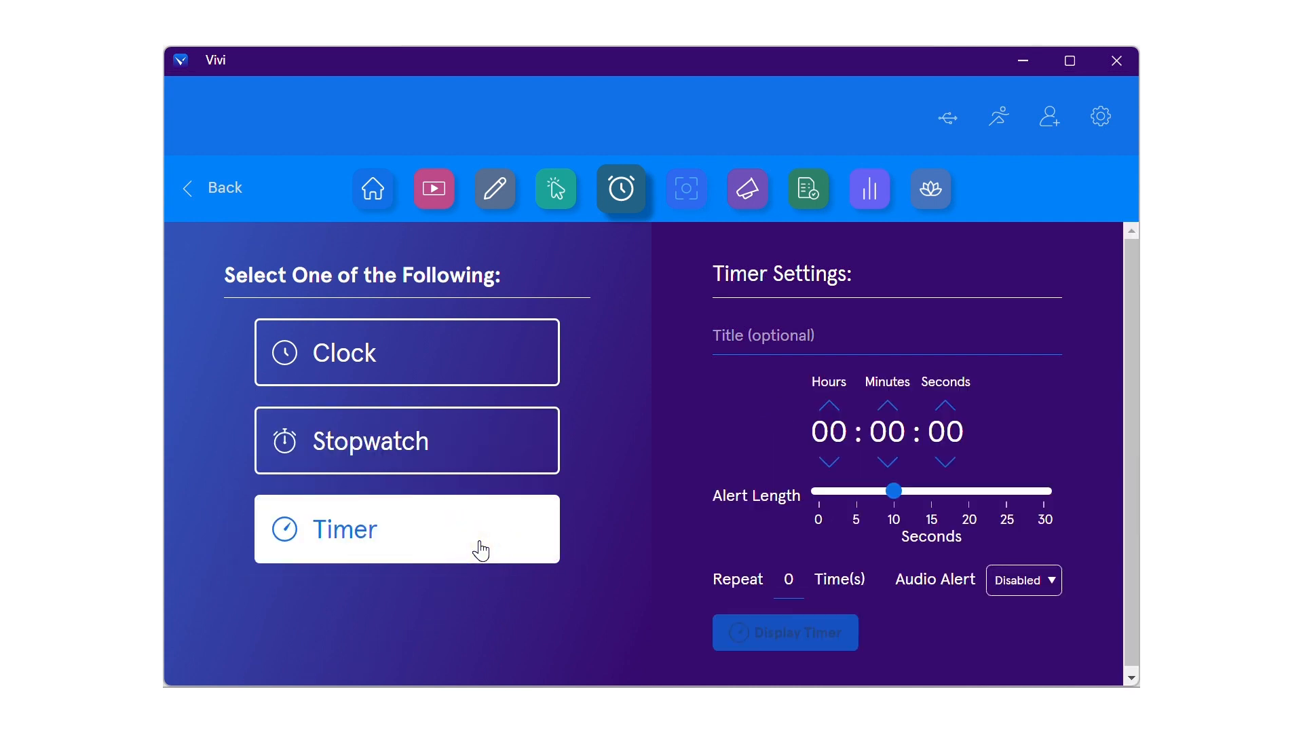
pyautogui.moveTo(538, 536)
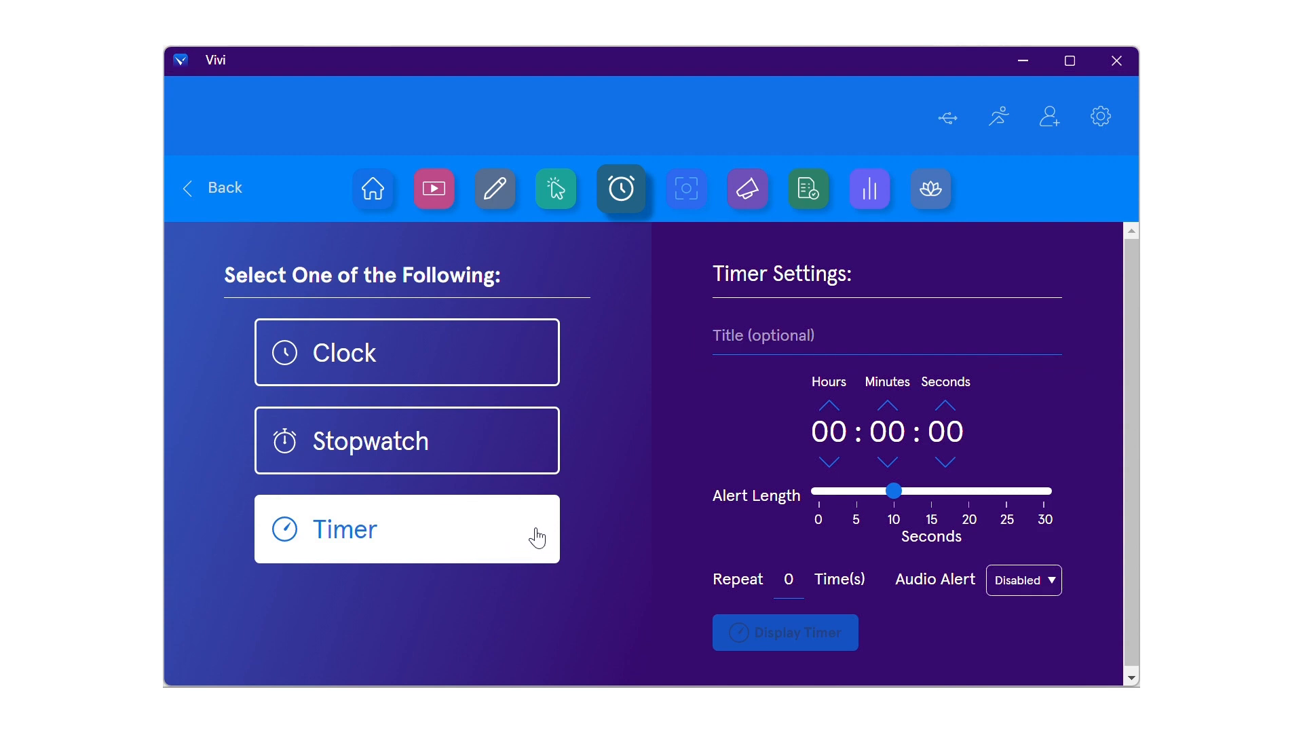
pyautogui.click(886, 408)
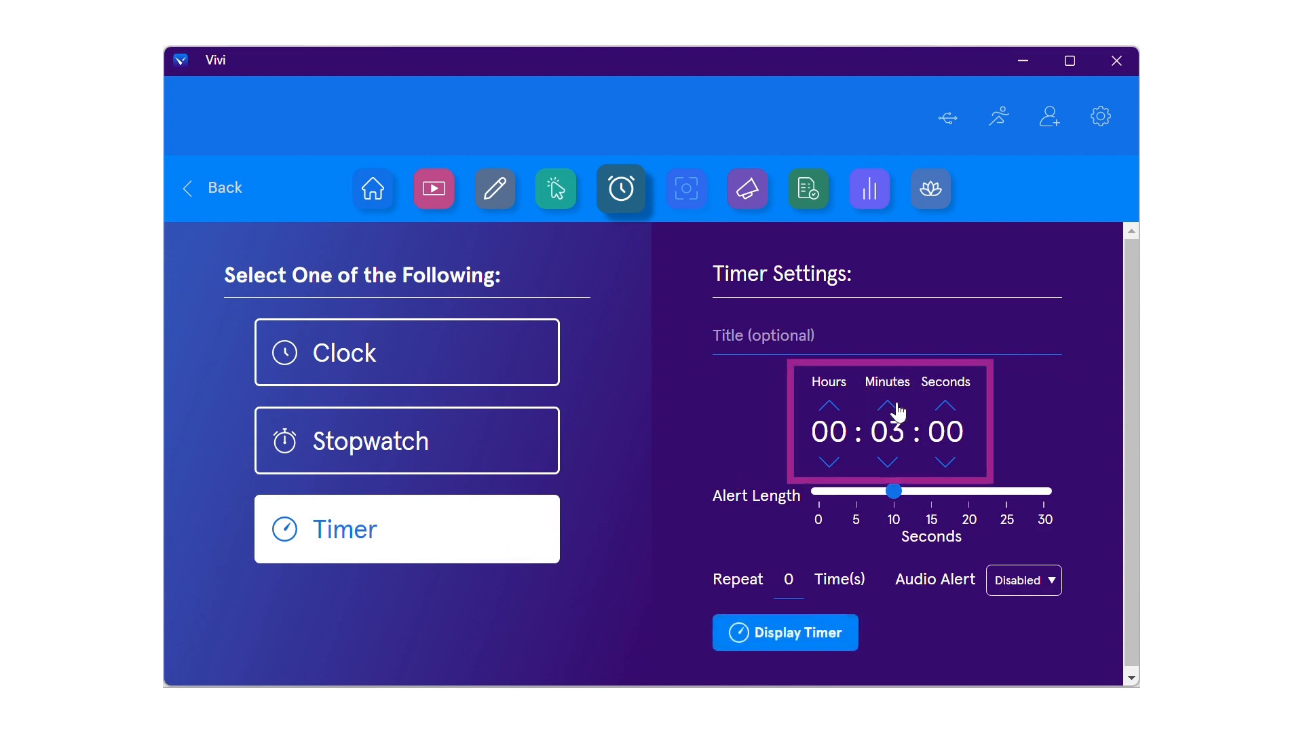
pyautogui.click(887, 407)
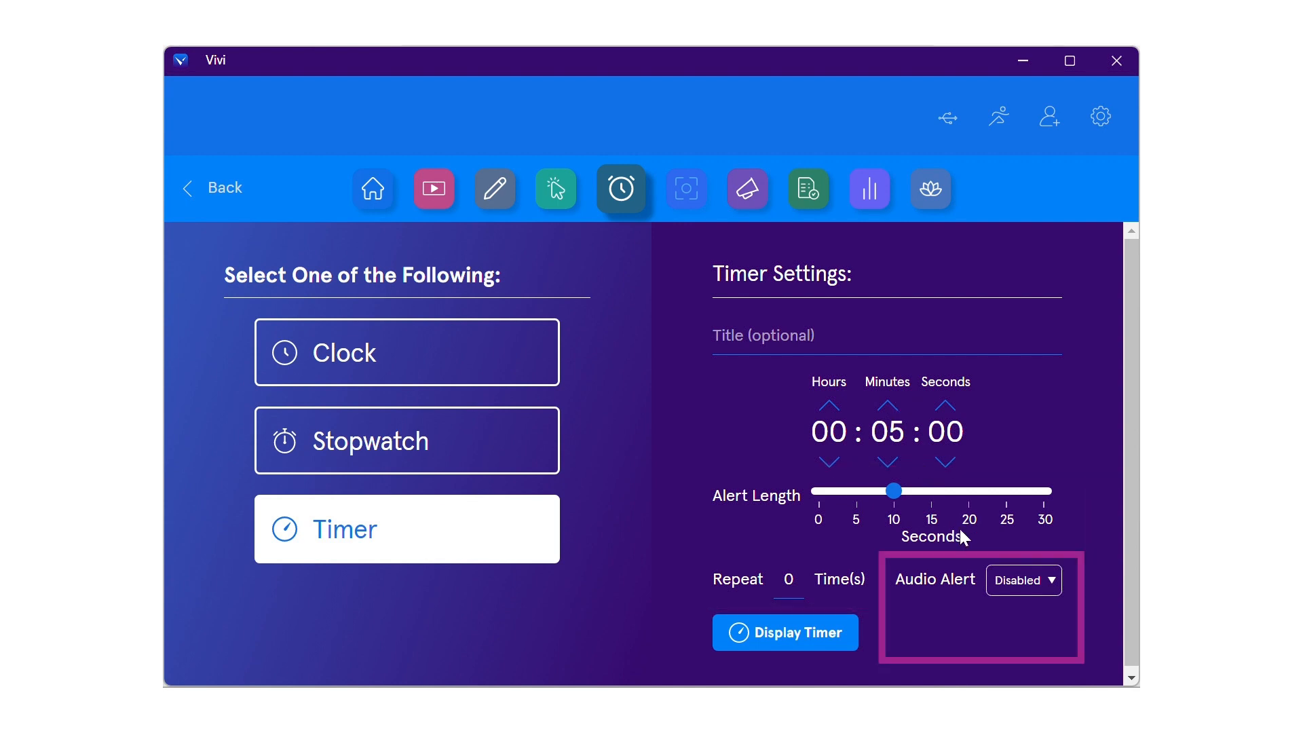
pyautogui.click(1023, 579)
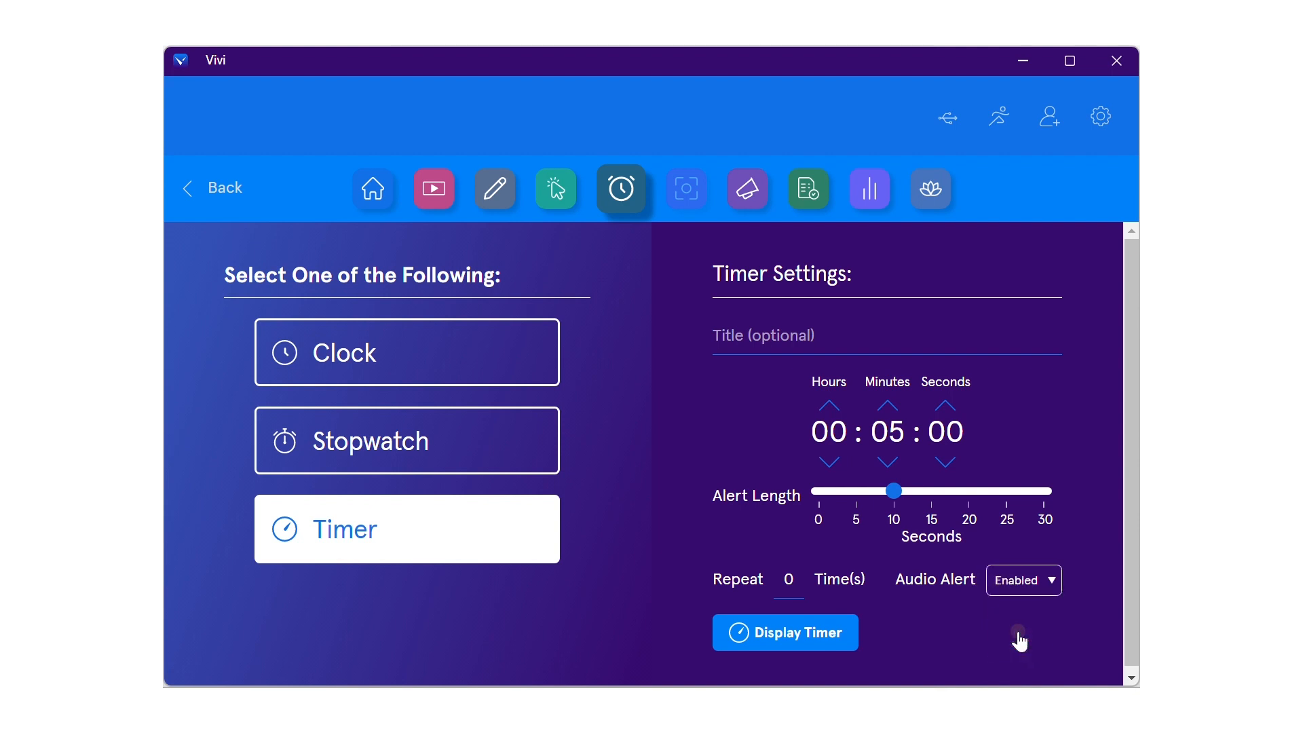
pyautogui.click(784, 633)
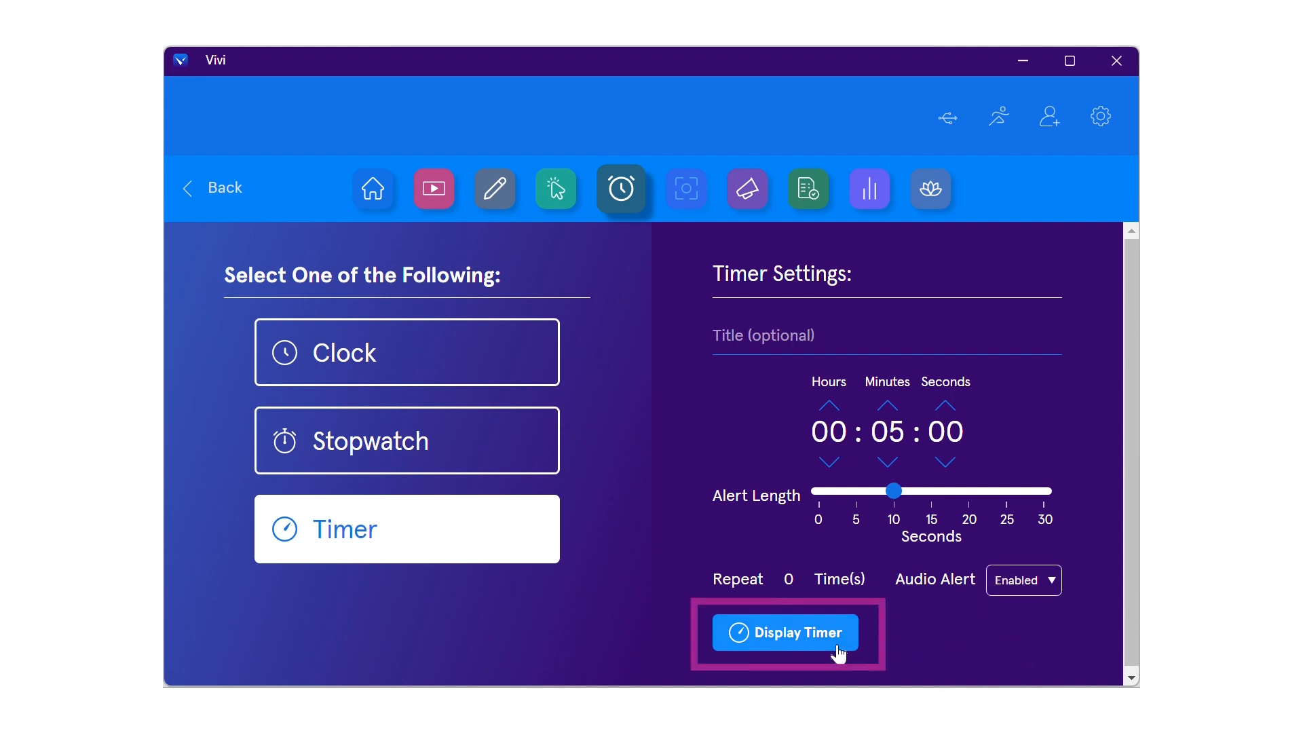
# Step: Show the 5-minute timer on the class display, pause it, then resume
pyautogui.click(784, 633)
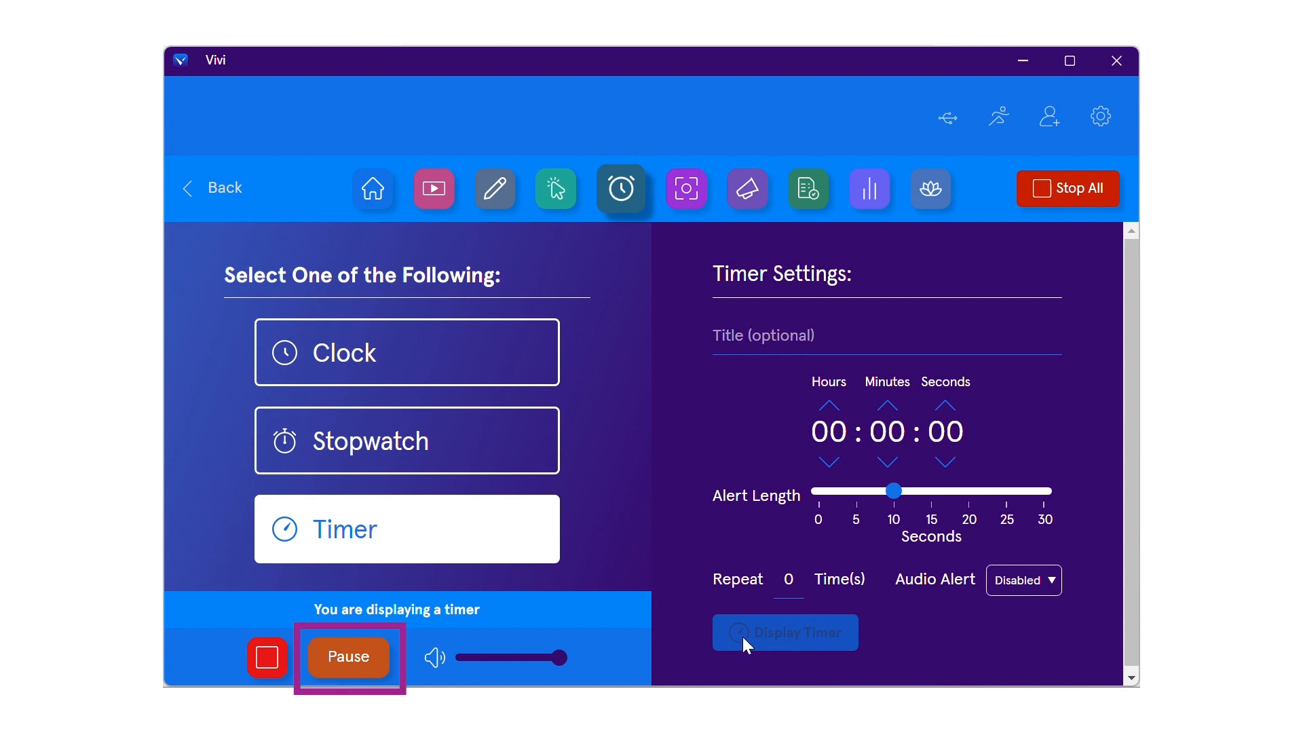
pyautogui.click(348, 657)
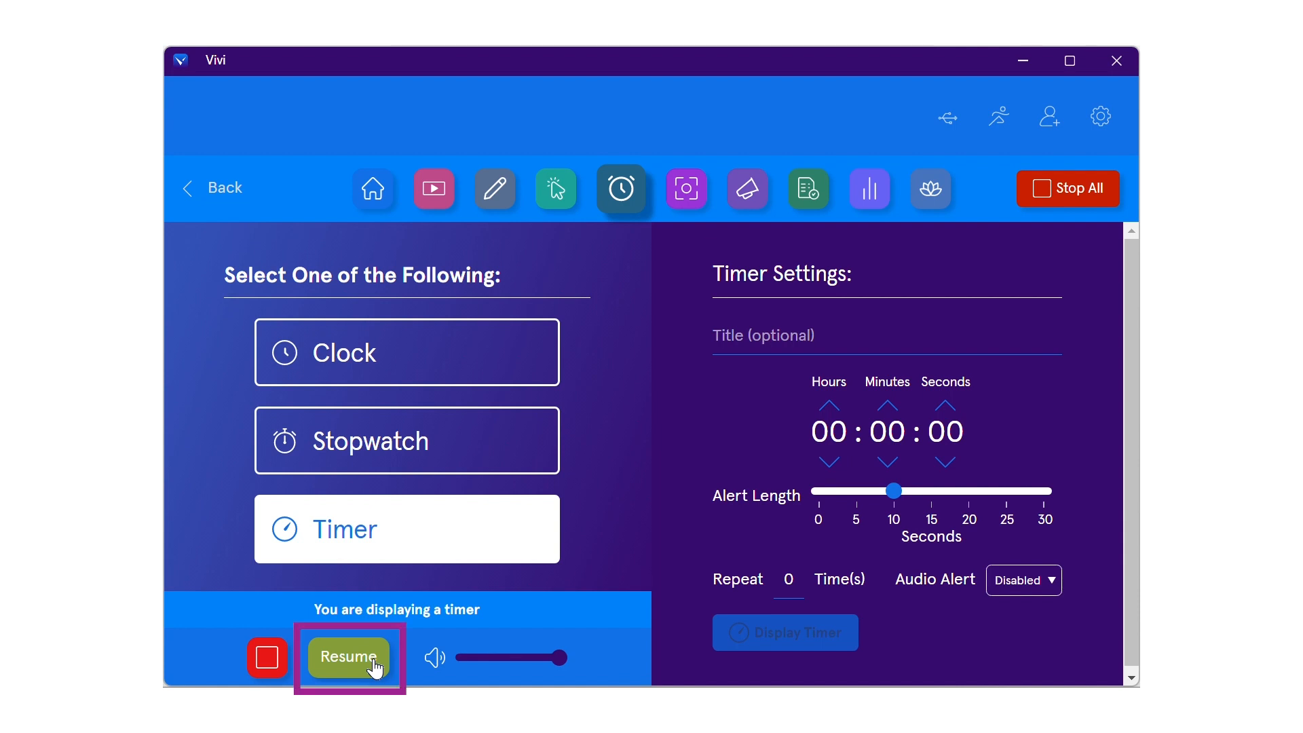
pyautogui.click(349, 656)
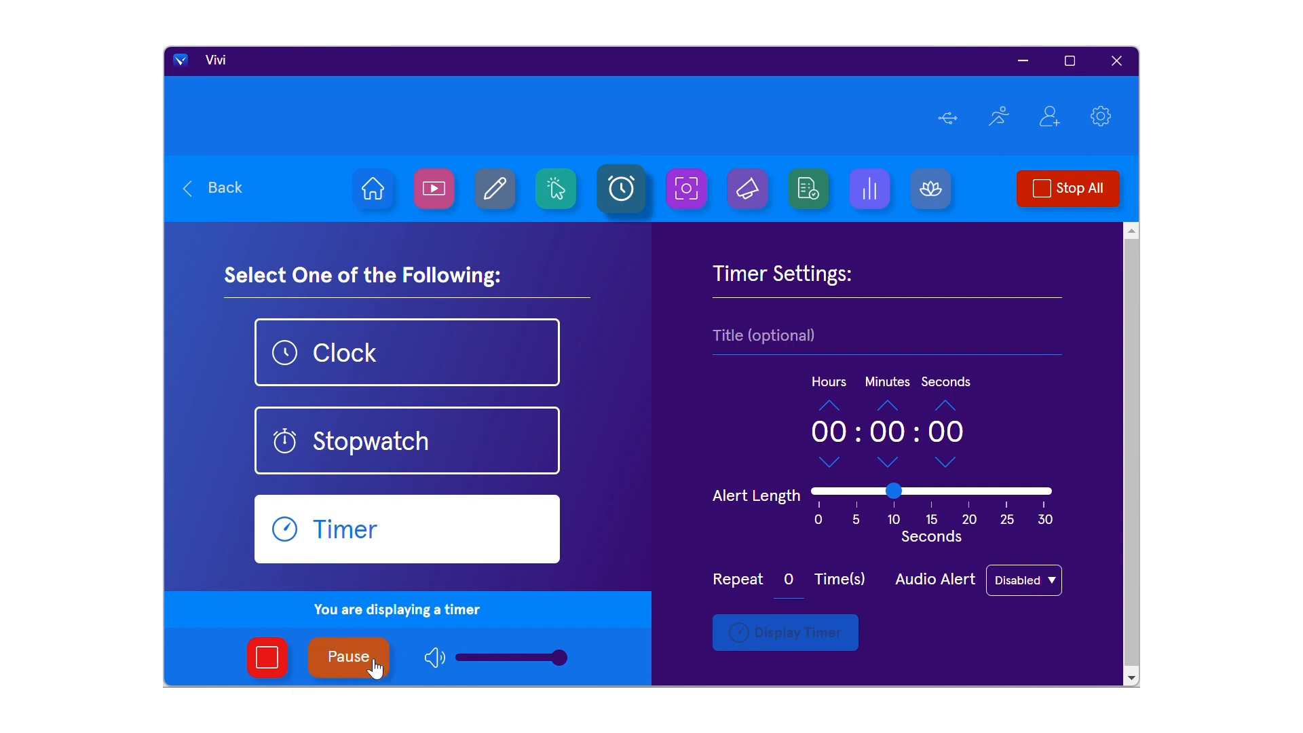